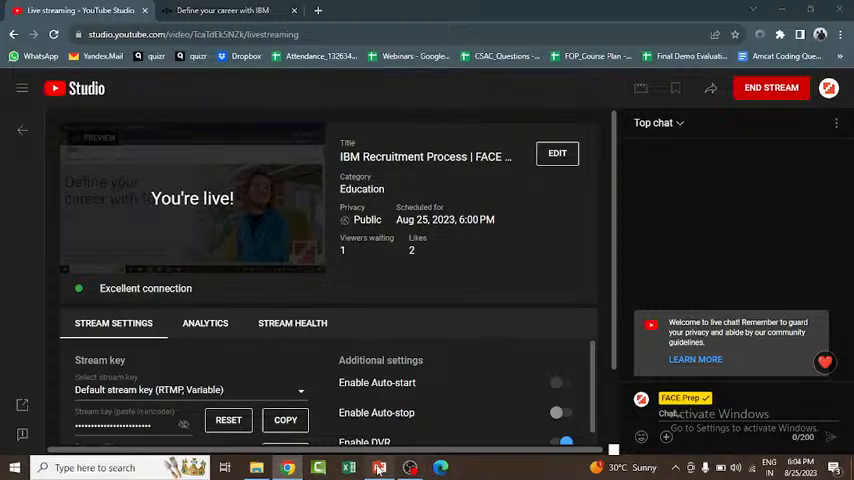
Switch to the IBM recruitment deck and show slide 3, 'About Company'
{"action": "left_click", "coordinate": [379, 467]}
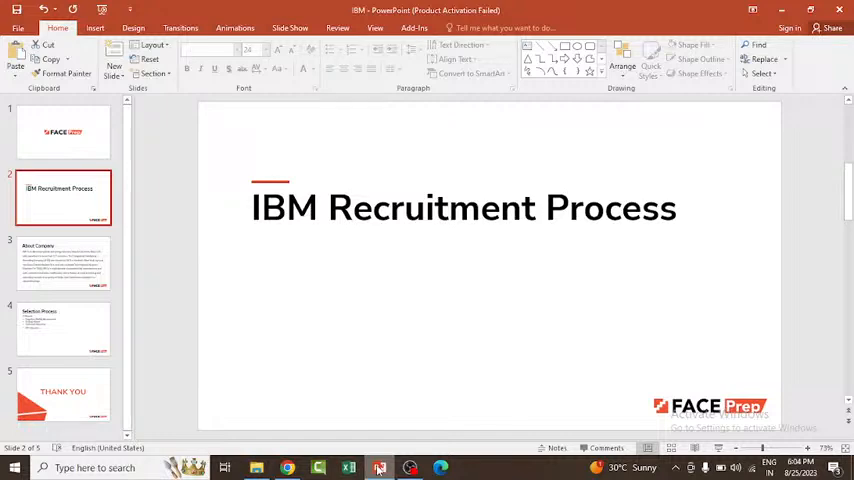
{"action": "left_click", "coordinate": [63, 262]}
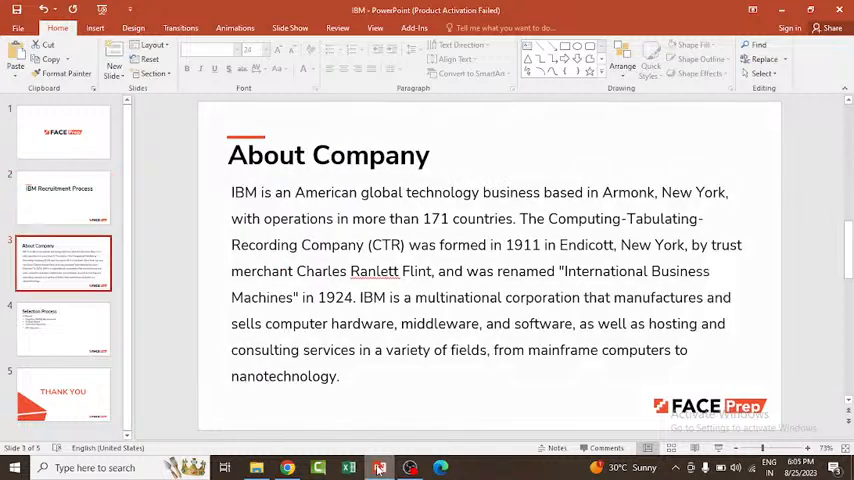
Show slide 4, 'Selection Process', listing the four rounds from cognitive assessment to HR interview
{"action": "left_click", "coordinate": [63, 327]}
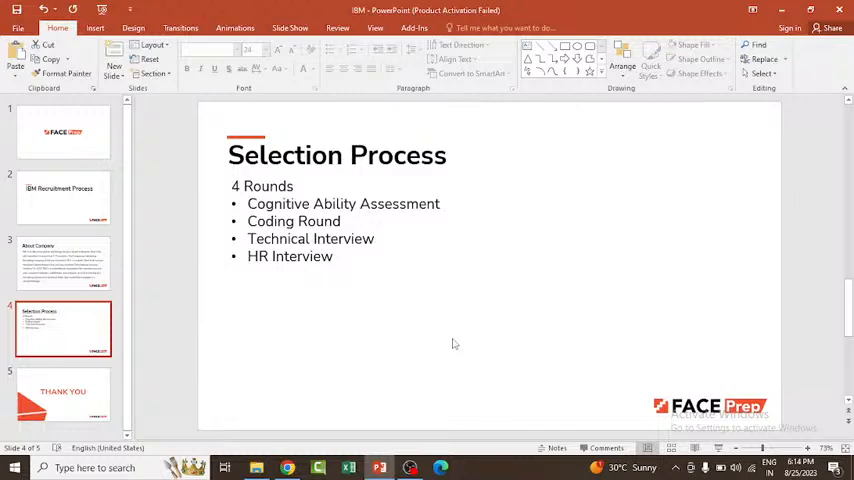
{"action": "mouse_move", "coordinate": [430, 420]}
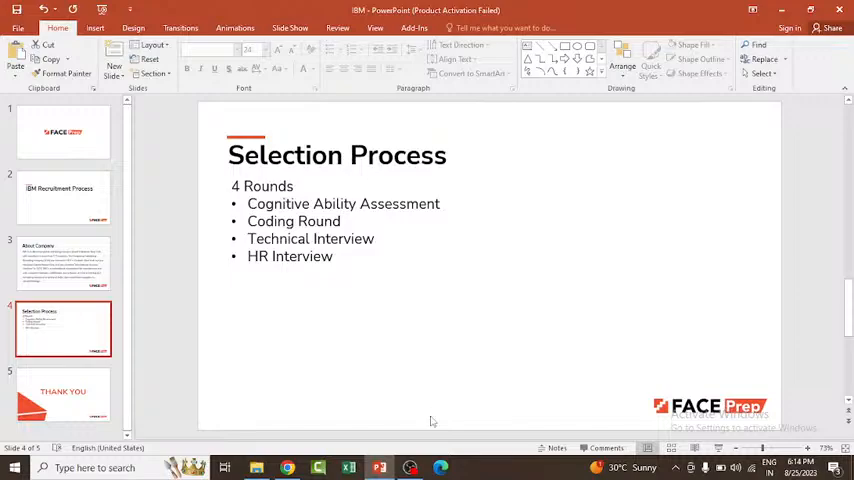